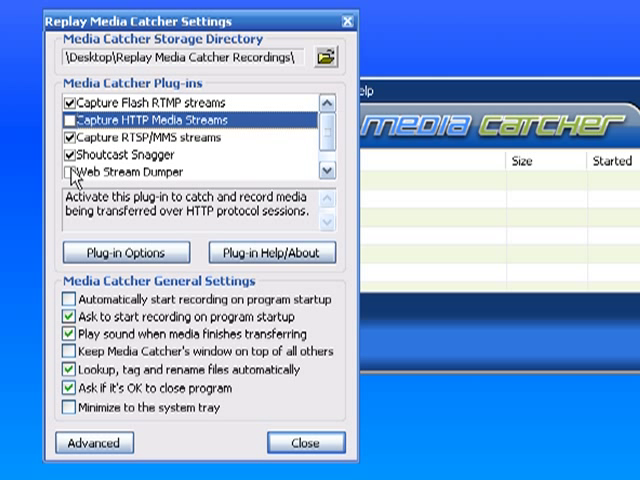
# - Enable the Web Stream Dumper plug-in and close Settings
pyautogui.click(75, 154)
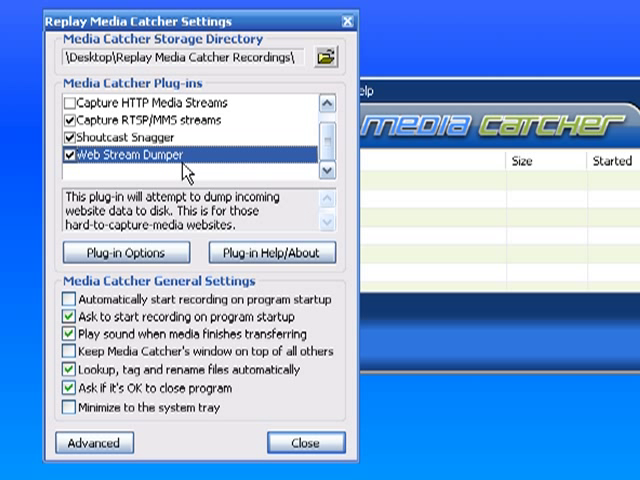
pyautogui.click(307, 442)
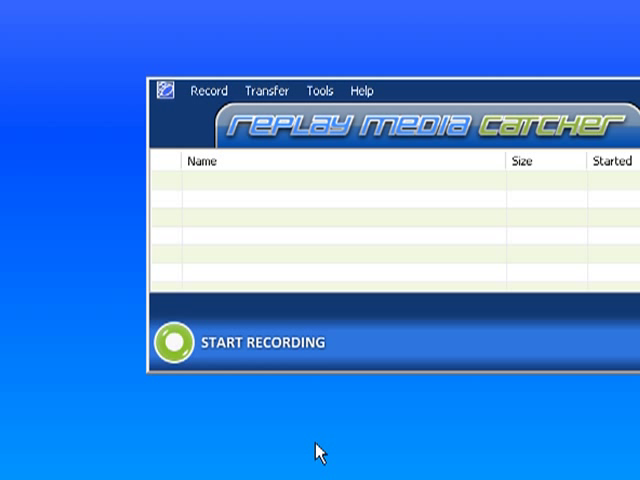
pyautogui.moveTo(171, 346)
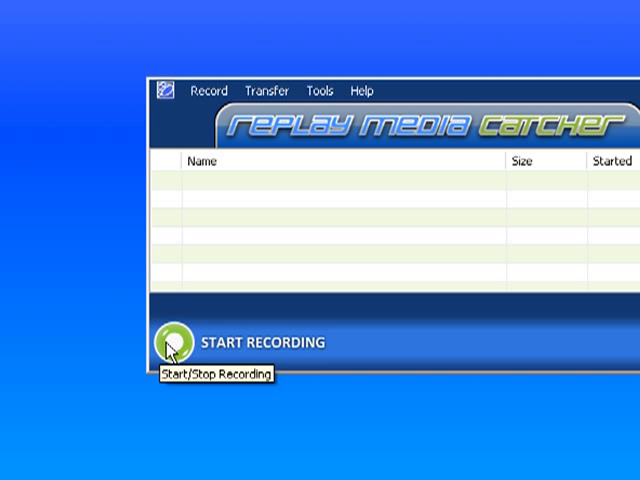
# - Begin recording incoming media with Start Recording
pyautogui.click(168, 342)
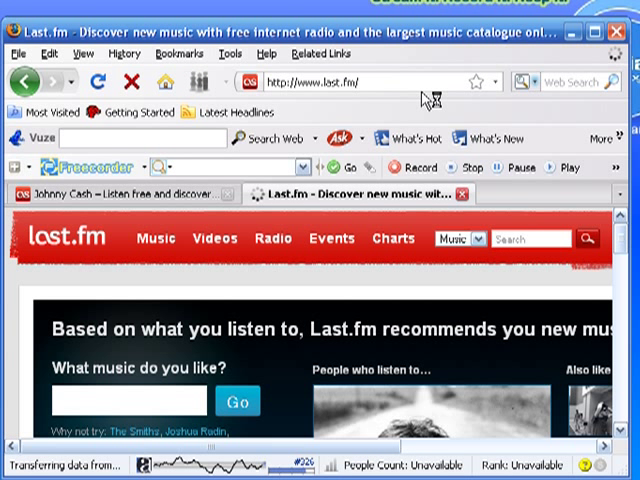
# - Go to Last.fm's Music section and scroll the Browse music page
pyautogui.click(156, 238)
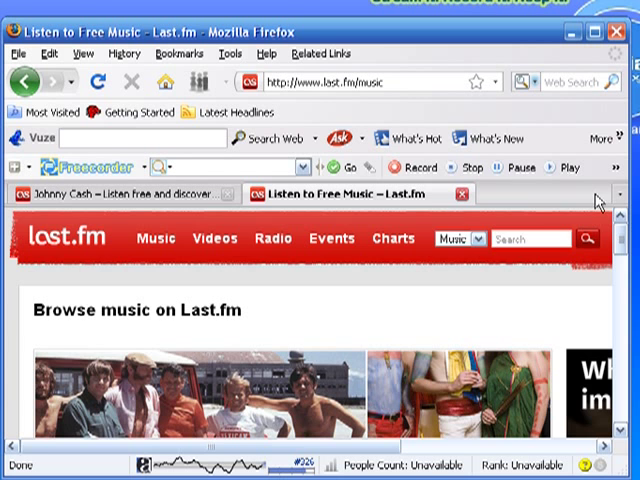
pyautogui.scroll(-3)
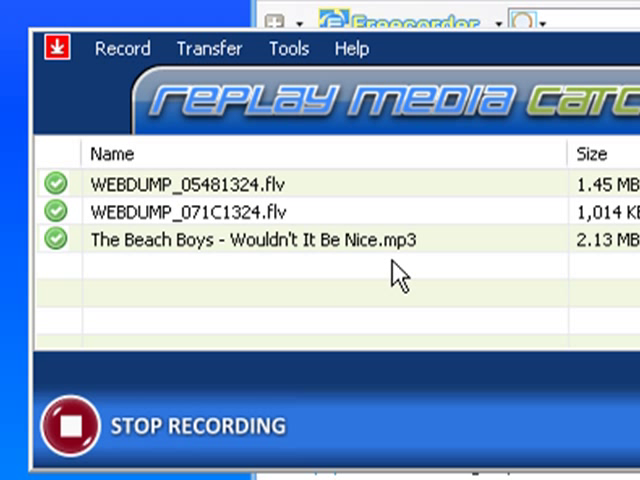
pyautogui.moveTo(328, 275)
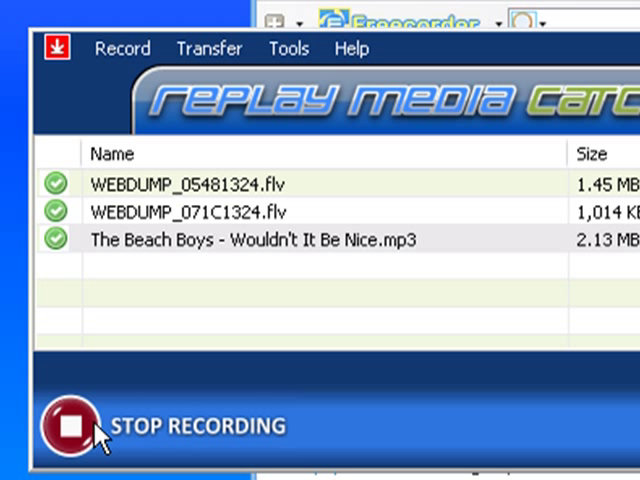
# - Stop recording after The Beach Boys 'Wouldn't It Be Nice' MP3 was captured
pyautogui.click(62, 425)
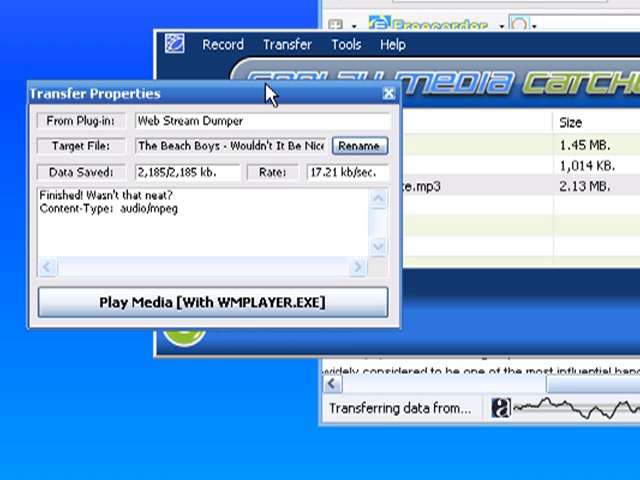
# - Play the Beach Boys MP3 in Windows Media Player, then close the player
pyautogui.click(222, 302)
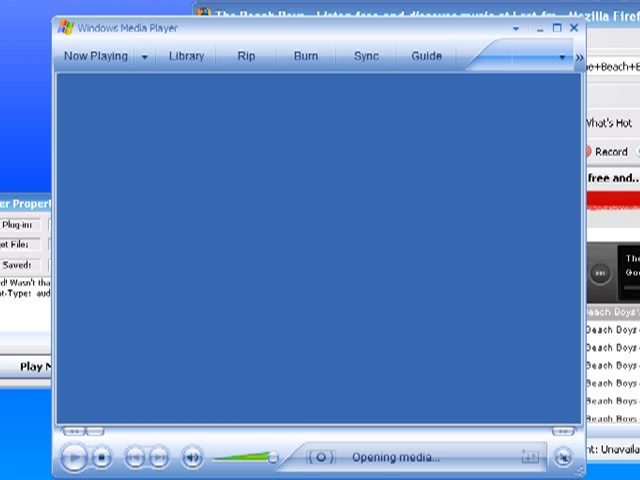
pyautogui.click(70, 457)
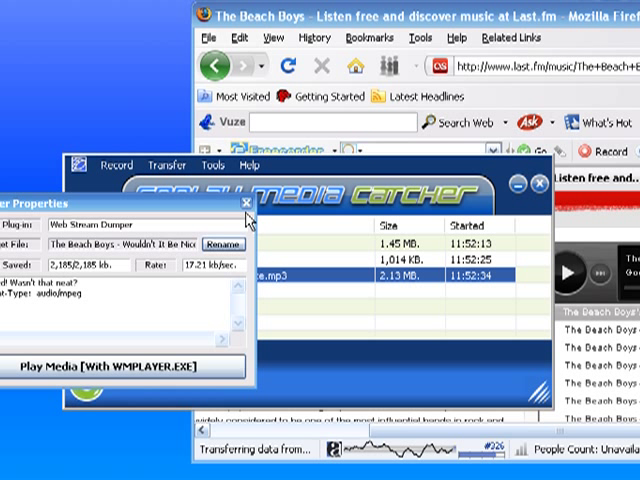
# - Close Transfer Properties and turn off the Web Stream Dumper plug-in in Settings
pyautogui.click(246, 205)
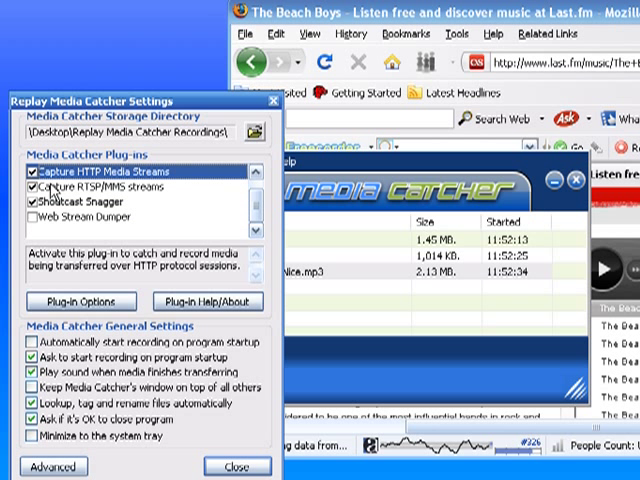
pyautogui.moveTo(110, 227)
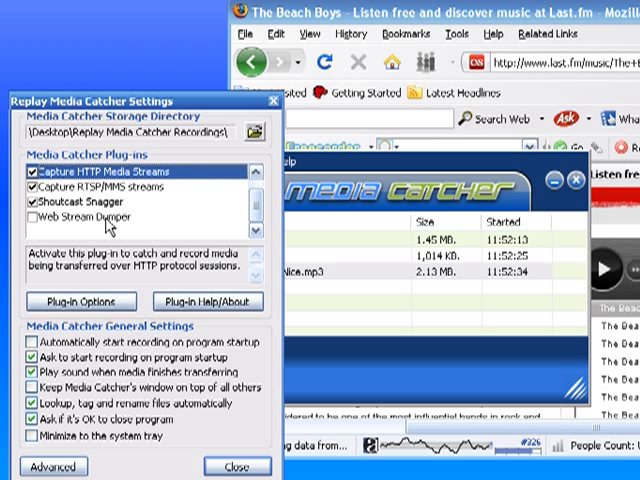
pyautogui.click(234, 466)
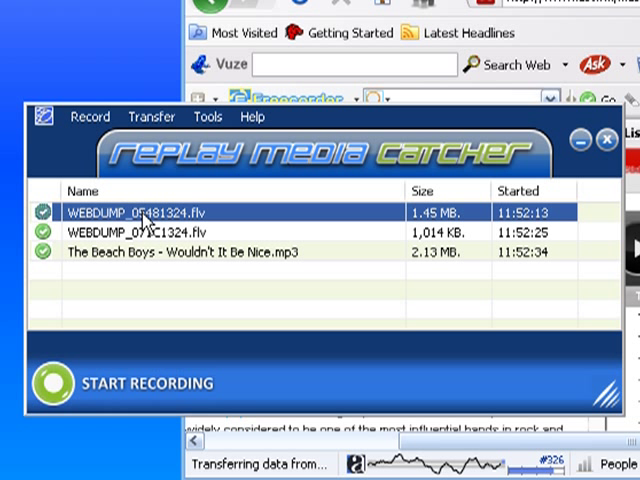
# - Delete the WEBDUMP .flv recordings, leaving only the Beach Boys MP3
pyautogui.rightClick(140, 212)
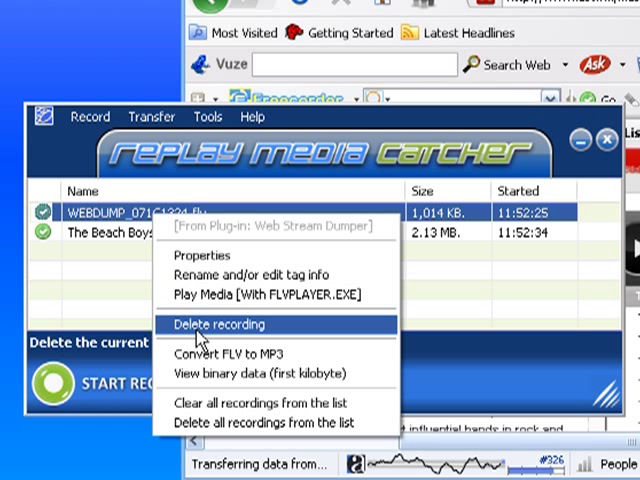
pyautogui.click(219, 324)
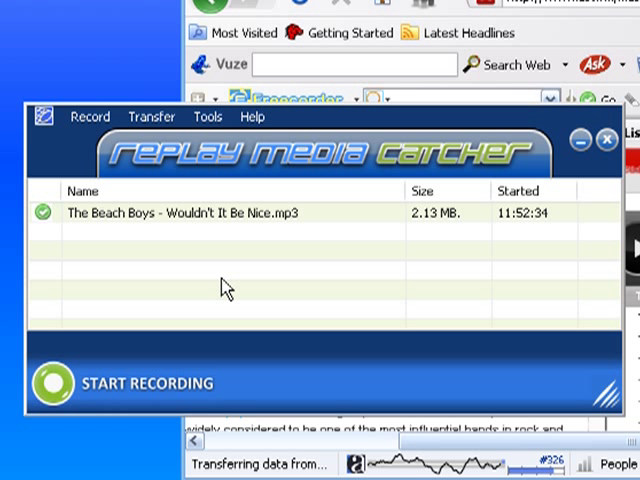